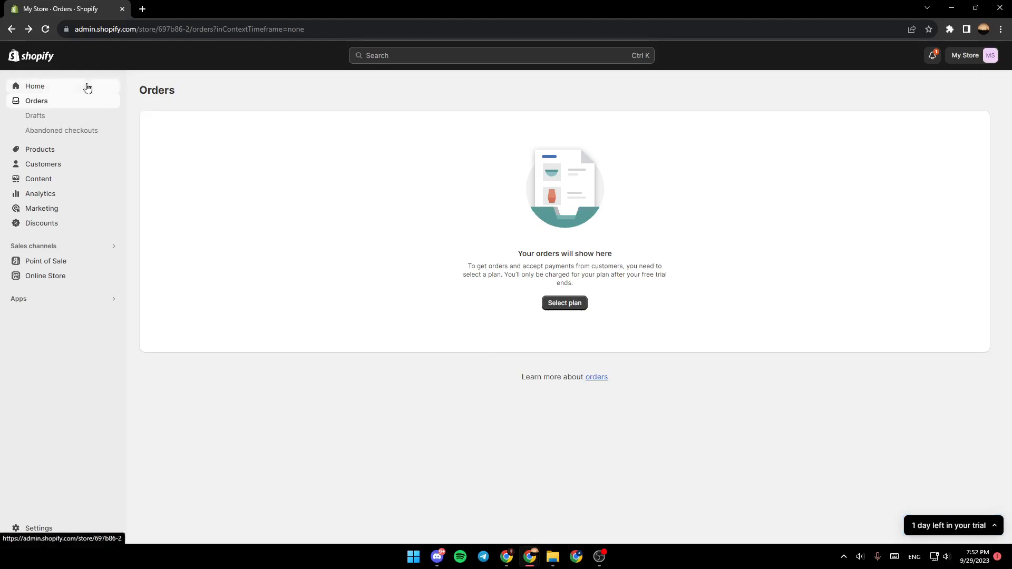
# Go to the store's Home dashboard showing the setup guide.
pyautogui.click(35, 85)
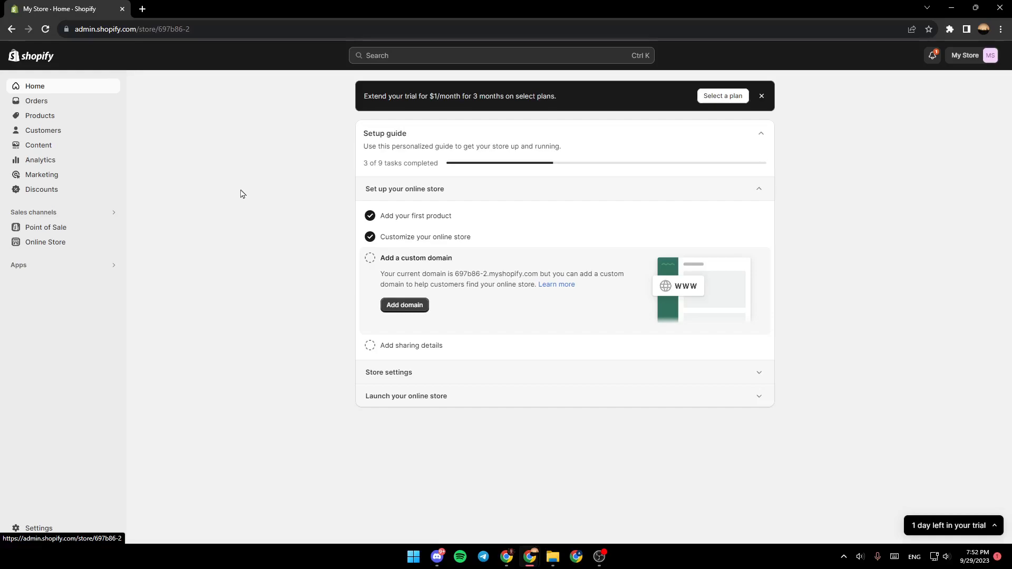
pyautogui.moveTo(499, 274)
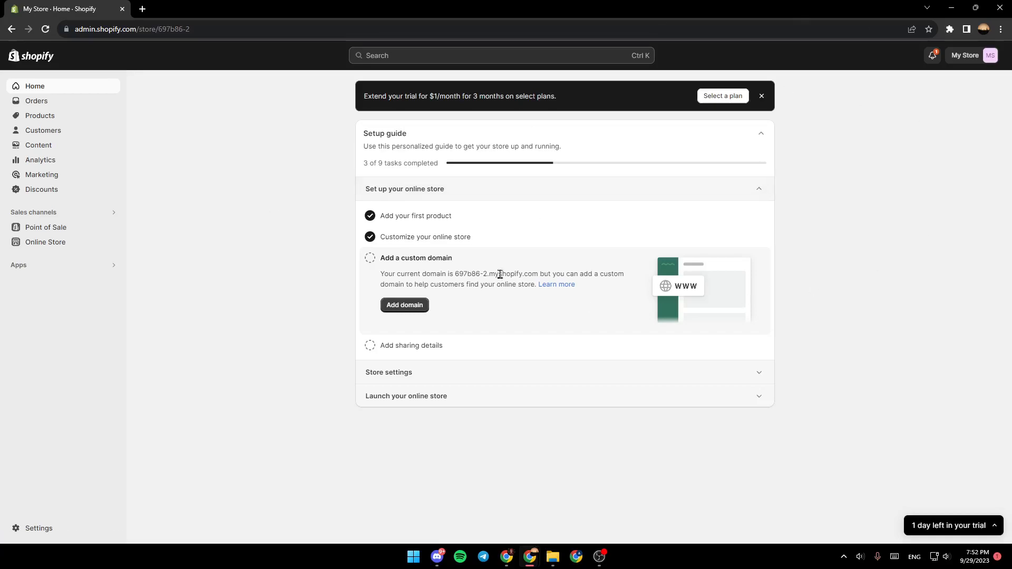
pyautogui.moveTo(218, 217)
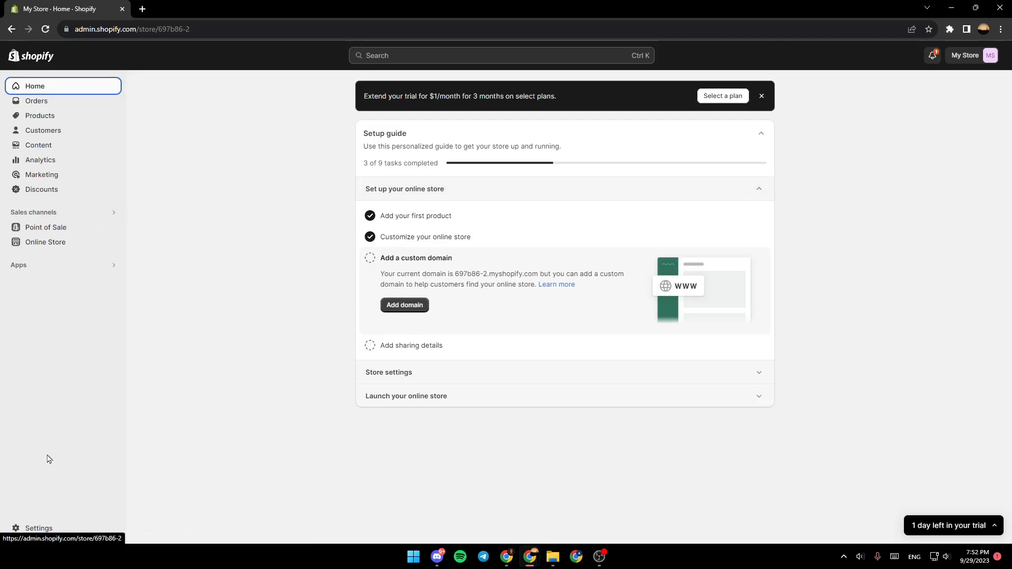
pyautogui.moveTo(9, 402)
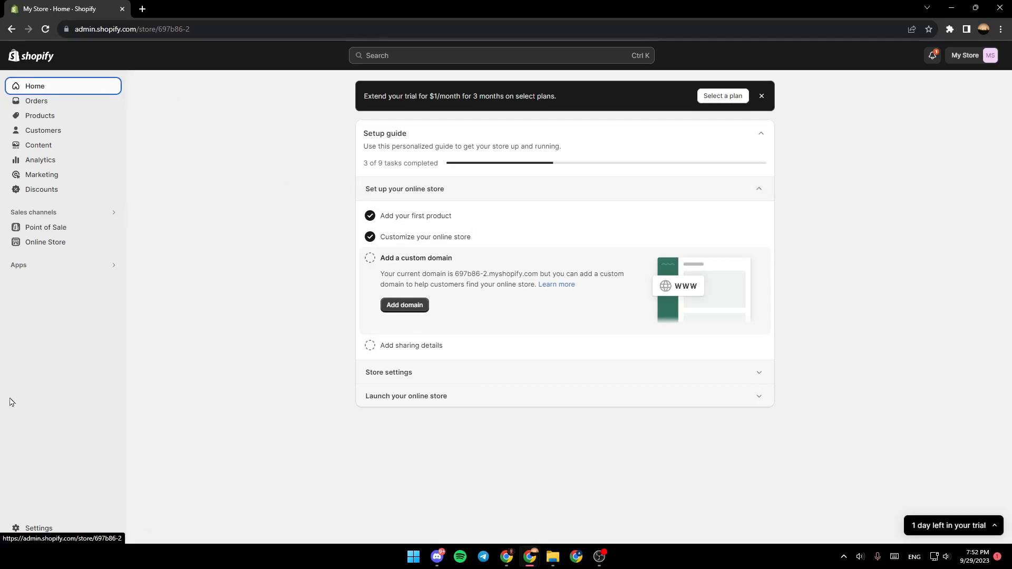
pyautogui.moveTo(81, 203)
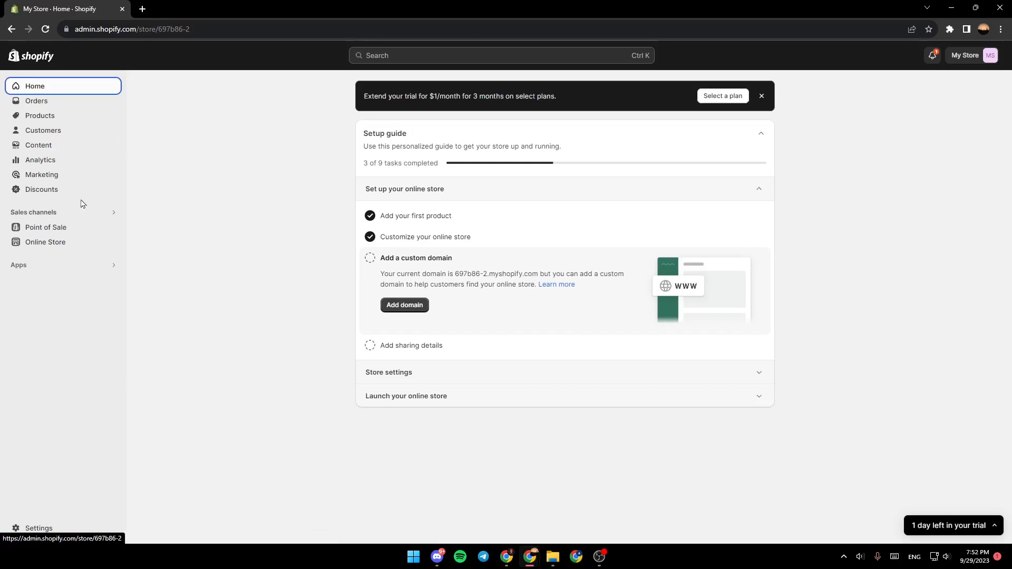
pyautogui.moveTo(38, 531)
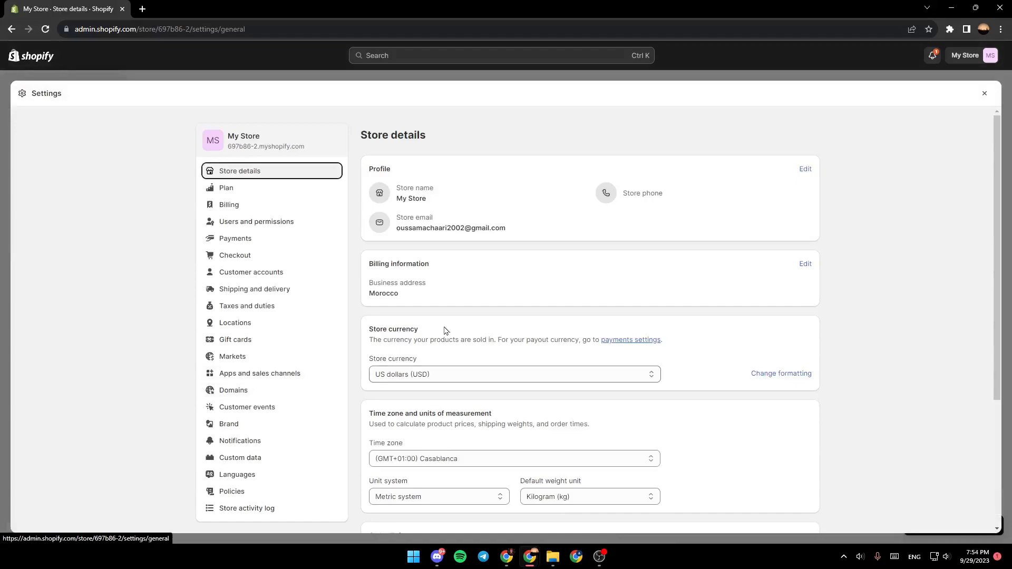
pyautogui.moveTo(317, 178)
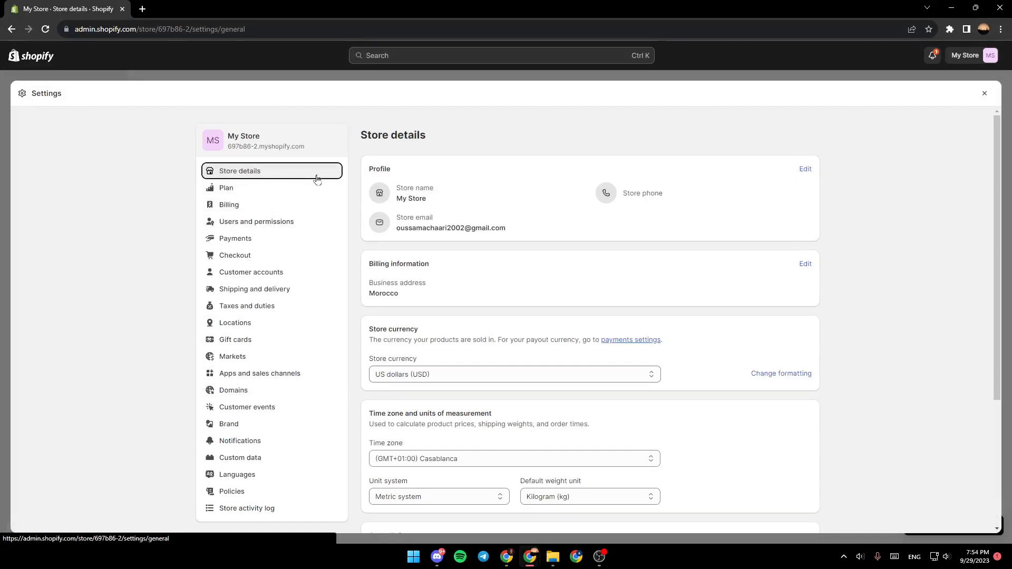
pyautogui.moveTo(259, 174)
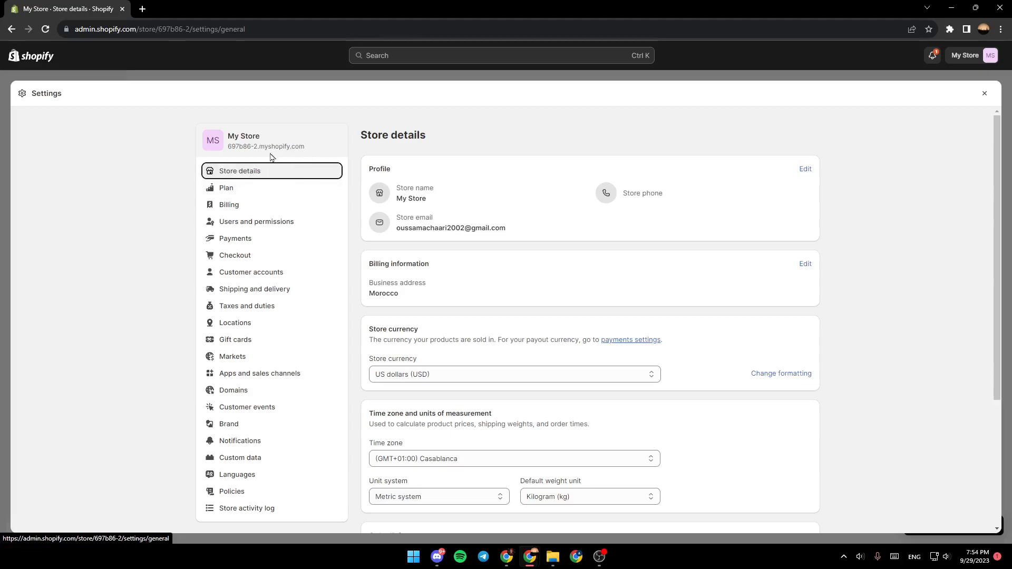
pyautogui.moveTo(932, 202)
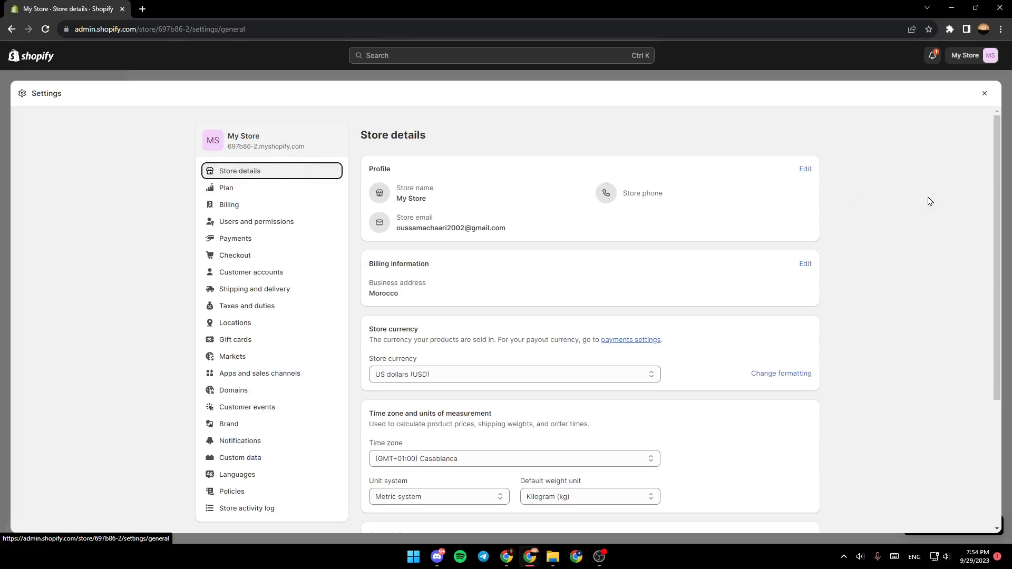
# Open the store details settings and launch the payments settings link in a new tab.
pyautogui.scroll(-3)
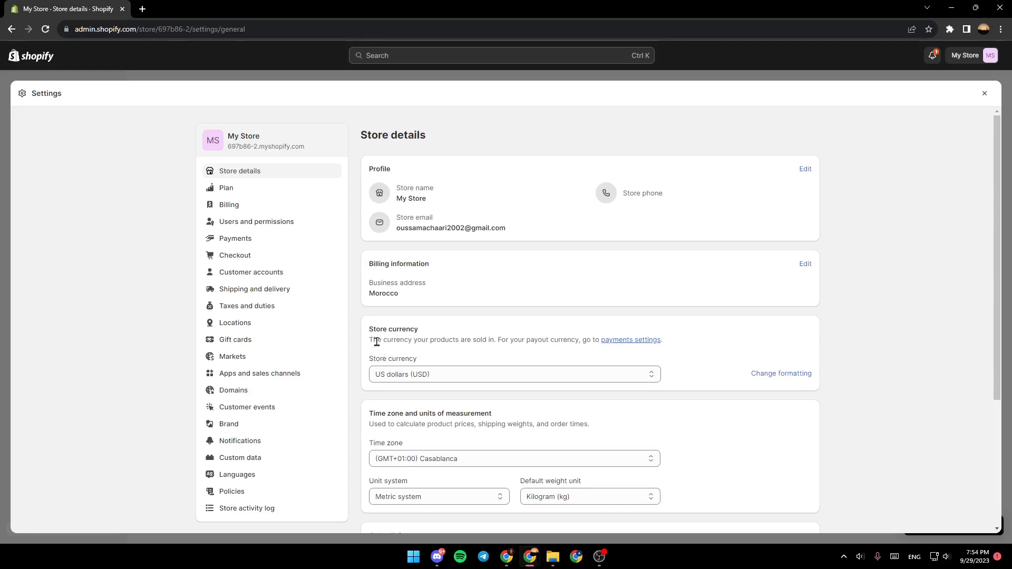
pyautogui.moveTo(416, 355)
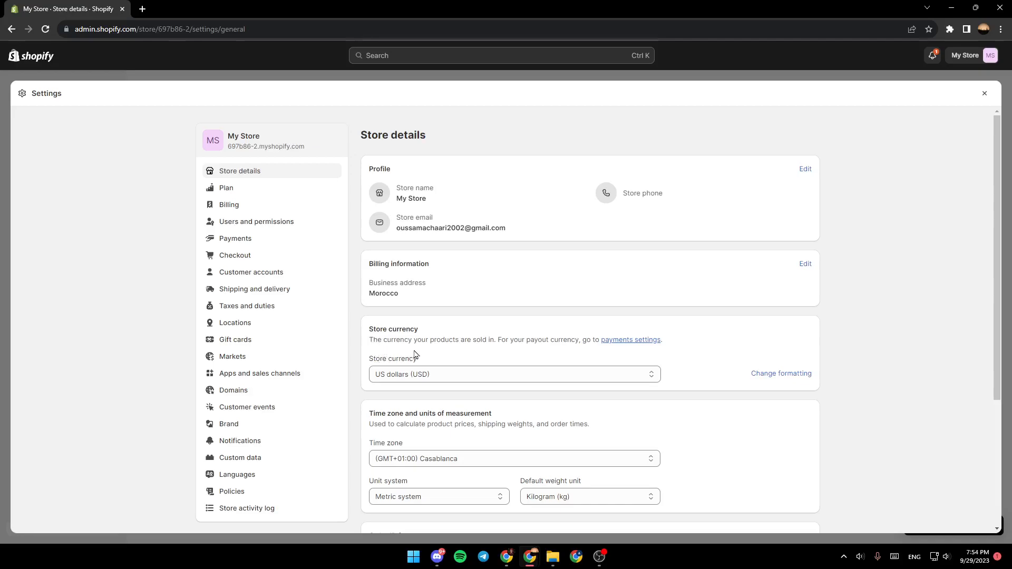
pyautogui.moveTo(516, 338)
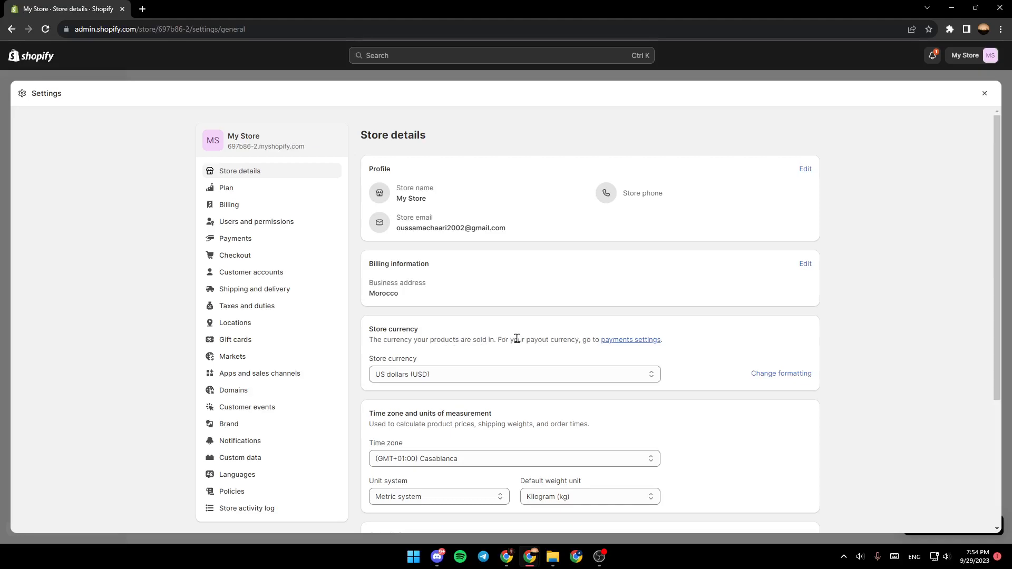
pyautogui.moveTo(634, 344)
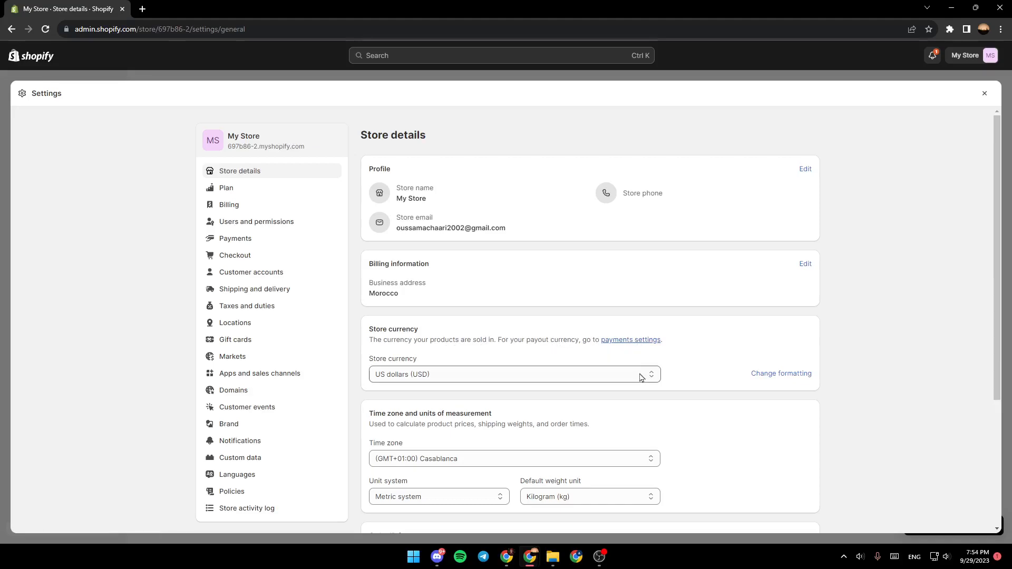
pyautogui.click(514, 374)
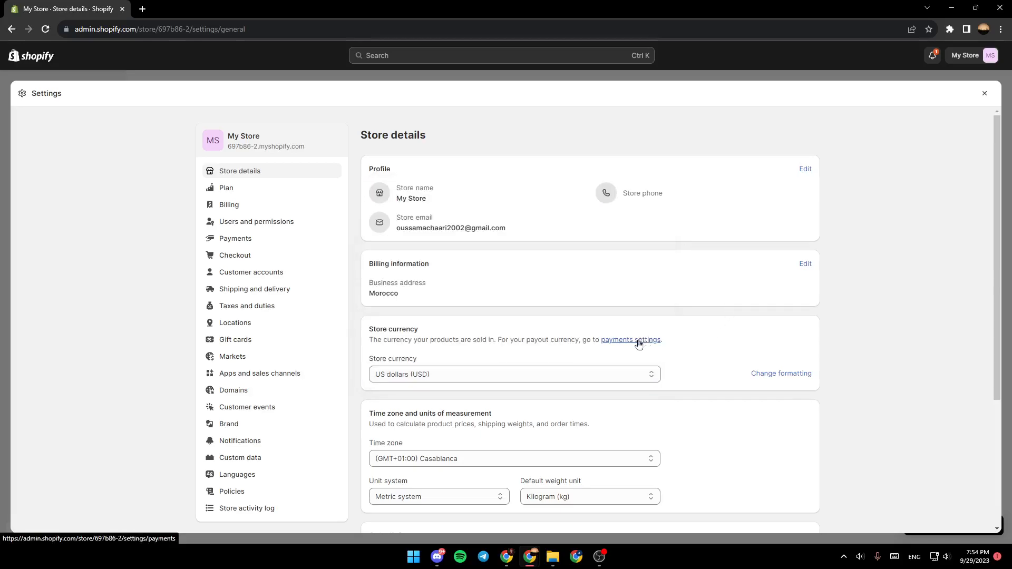
pyautogui.click(631, 339)
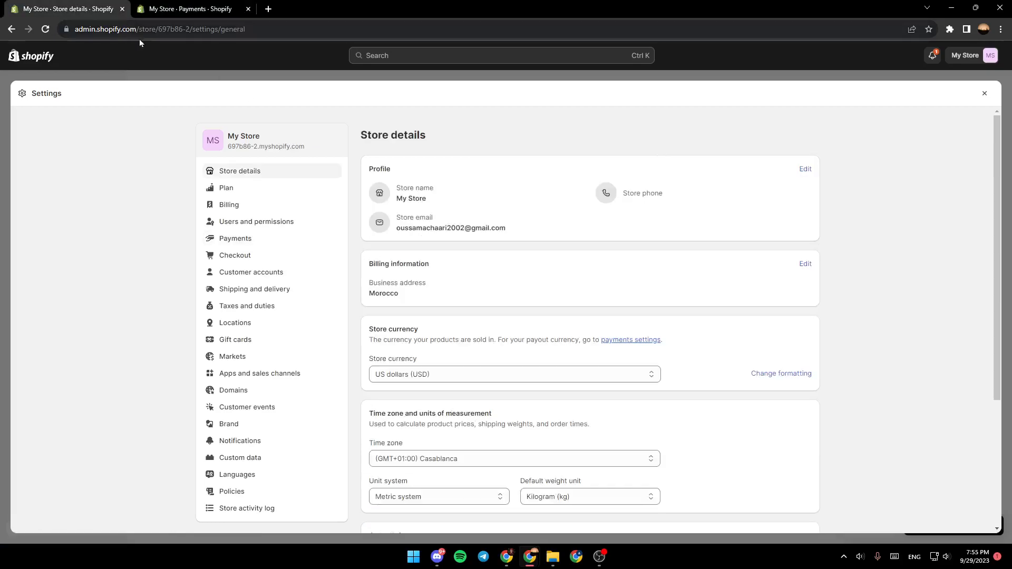
# Review the Payments settings tab and view the page for adding payment methods.
pyautogui.click(188, 9)
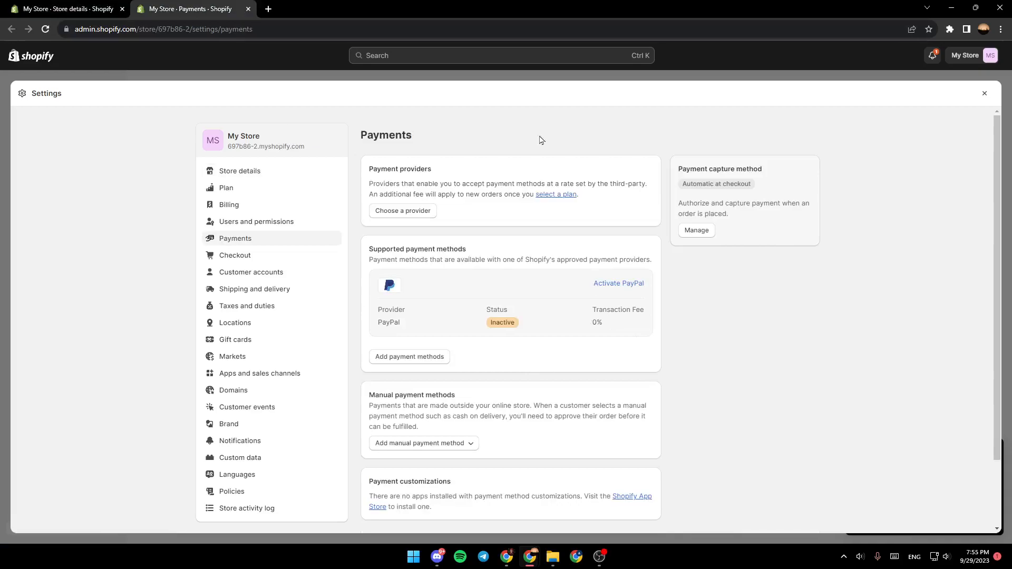
pyautogui.click(402, 211)
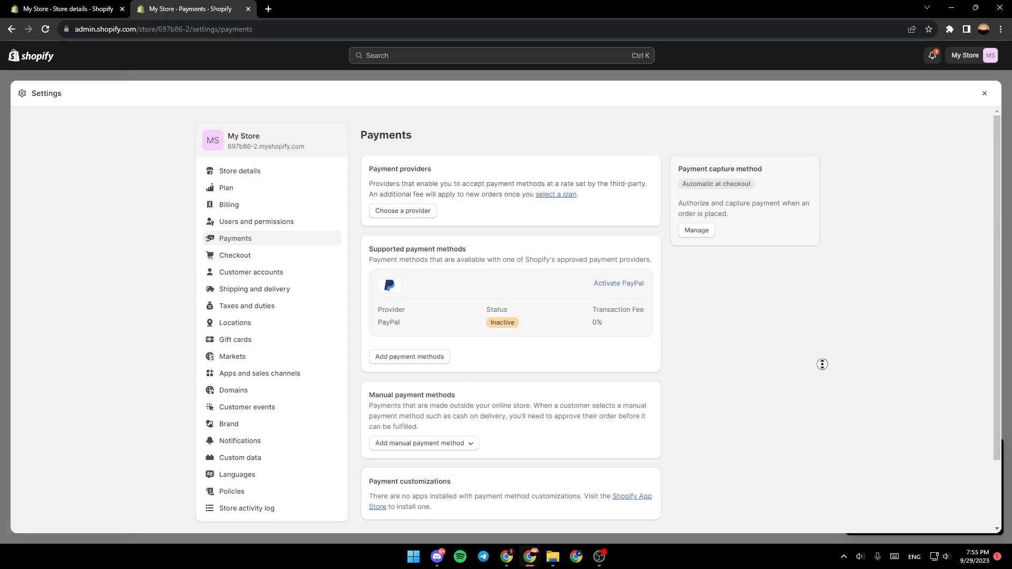
pyautogui.scroll(-3)
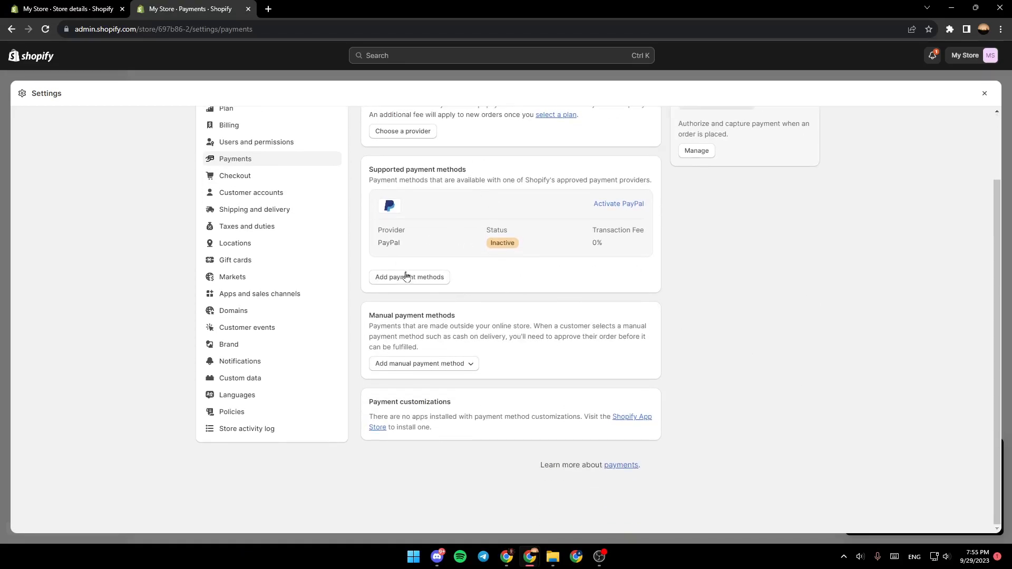
pyautogui.click(409, 278)
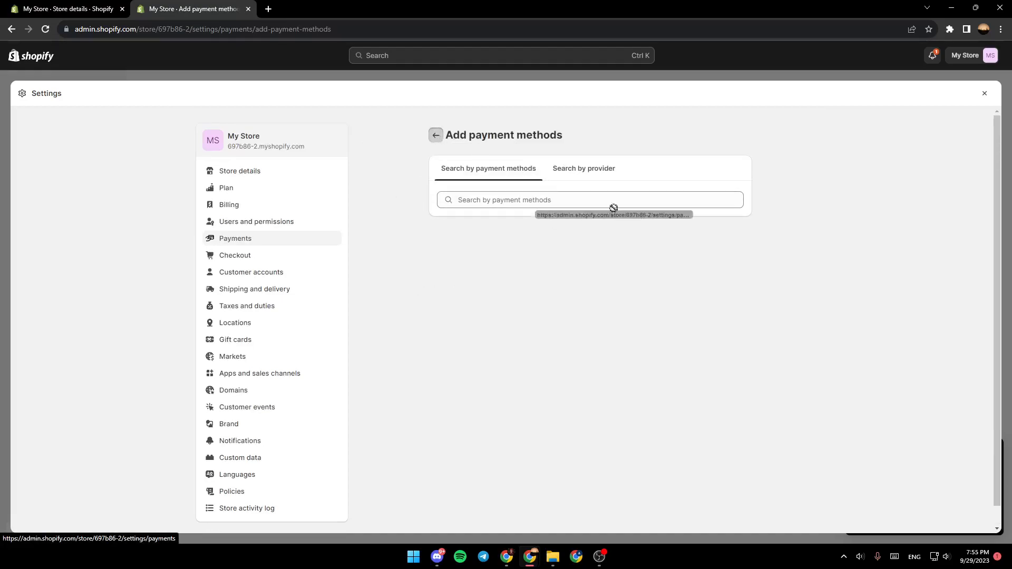
# Close the payments tab and bring up the Billing settings page.
pyautogui.click(435, 135)
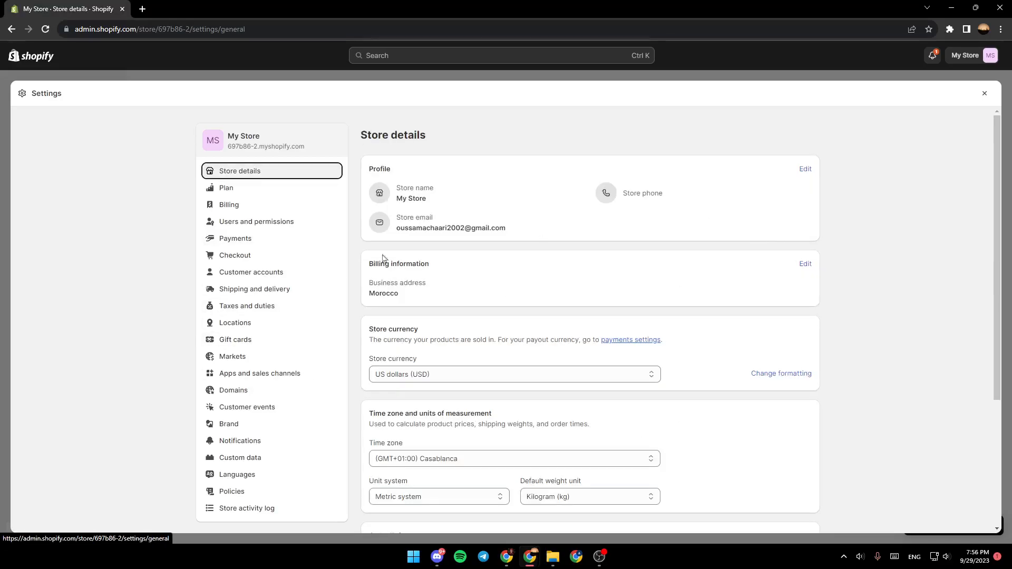
pyautogui.moveTo(234, 117)
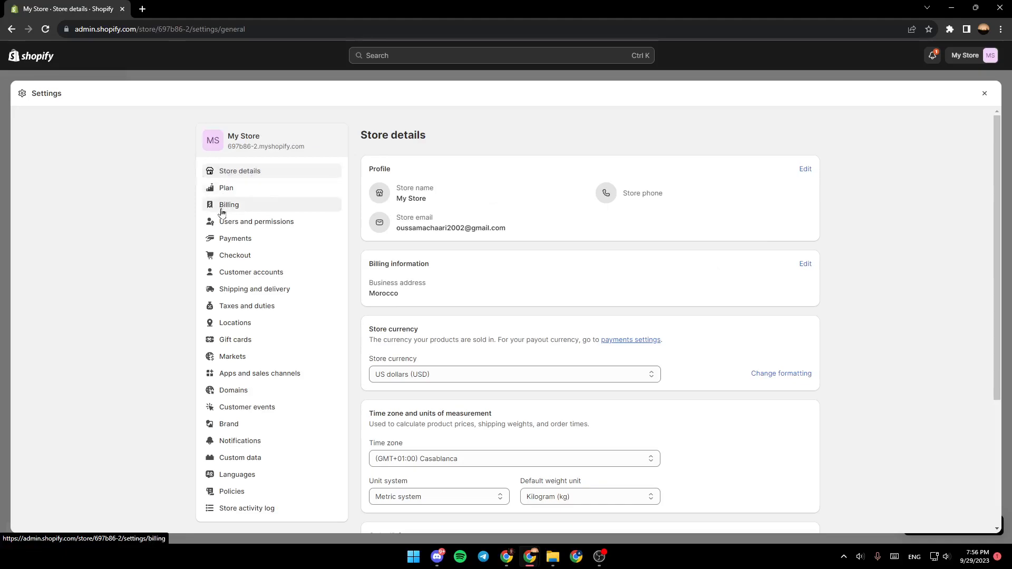
pyautogui.click(229, 204)
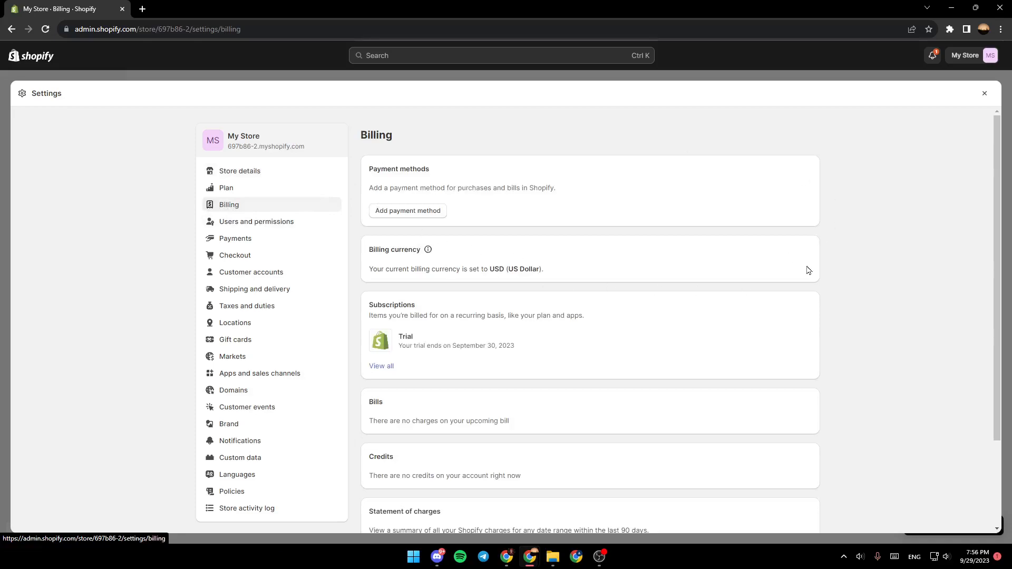
pyautogui.moveTo(438, 215)
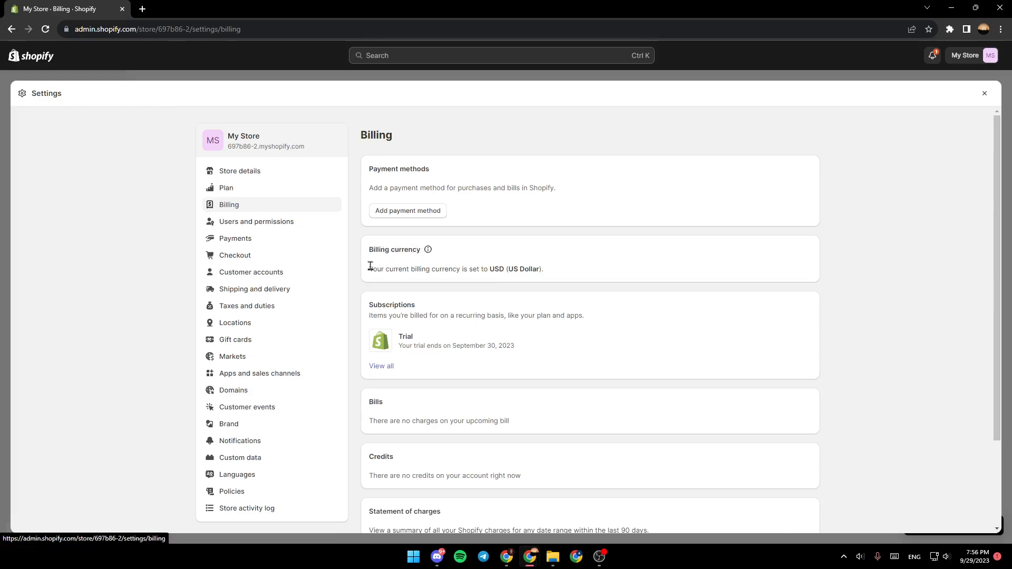
pyautogui.moveTo(369, 269); pyautogui.dragTo(450, 269)
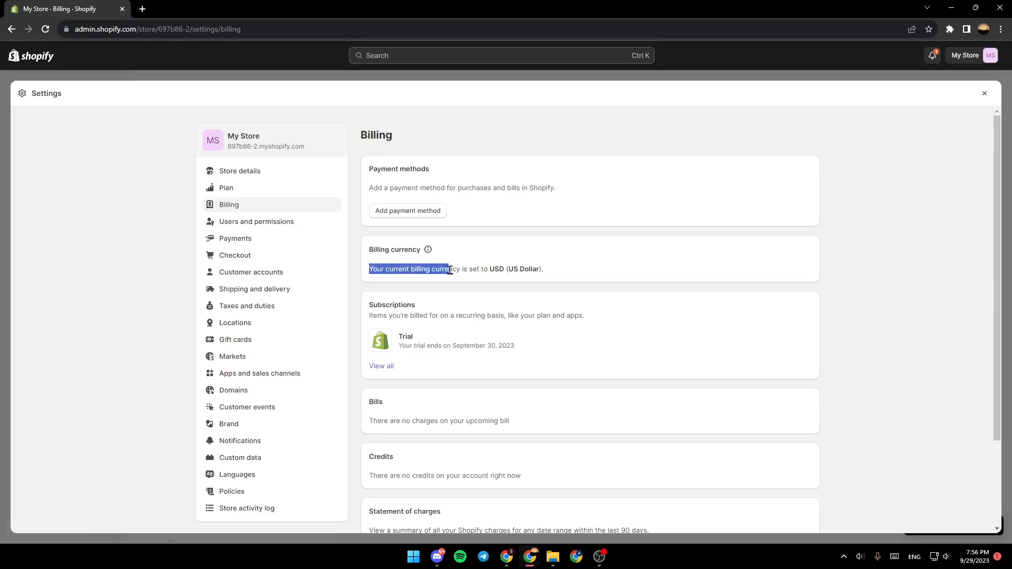
pyautogui.click(540, 269)
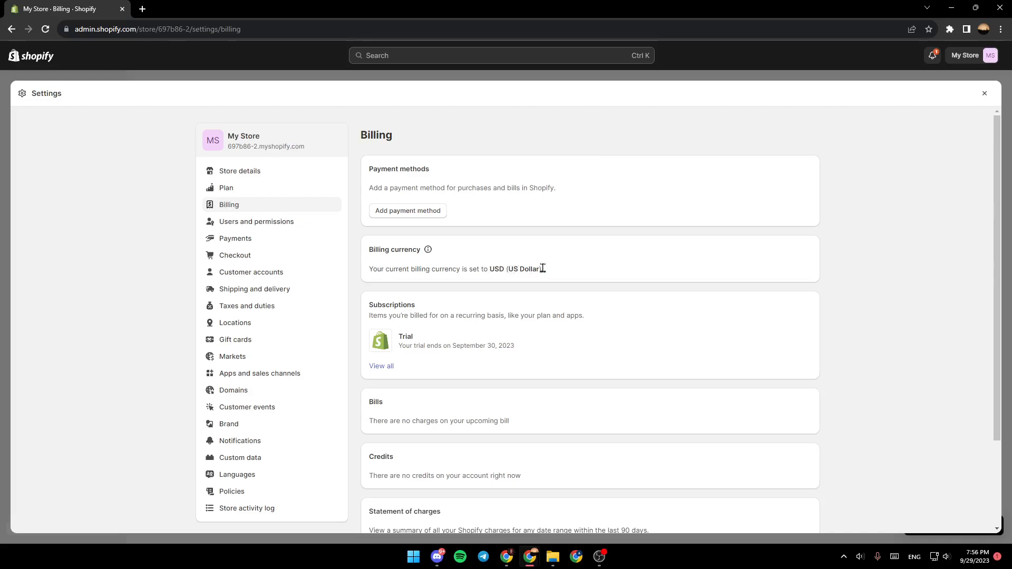
pyautogui.moveTo(545, 269); pyautogui.dragTo(493, 269)
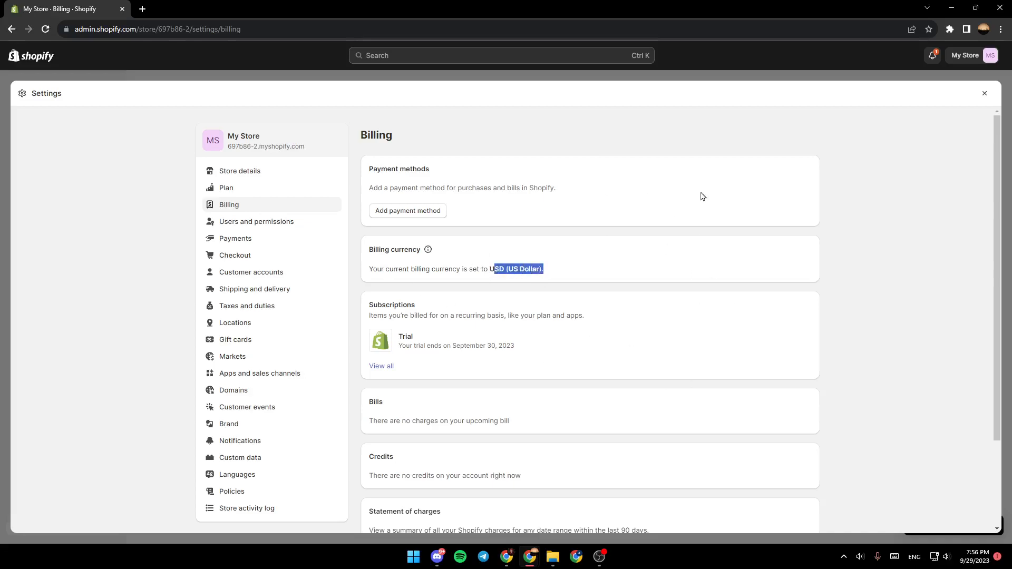